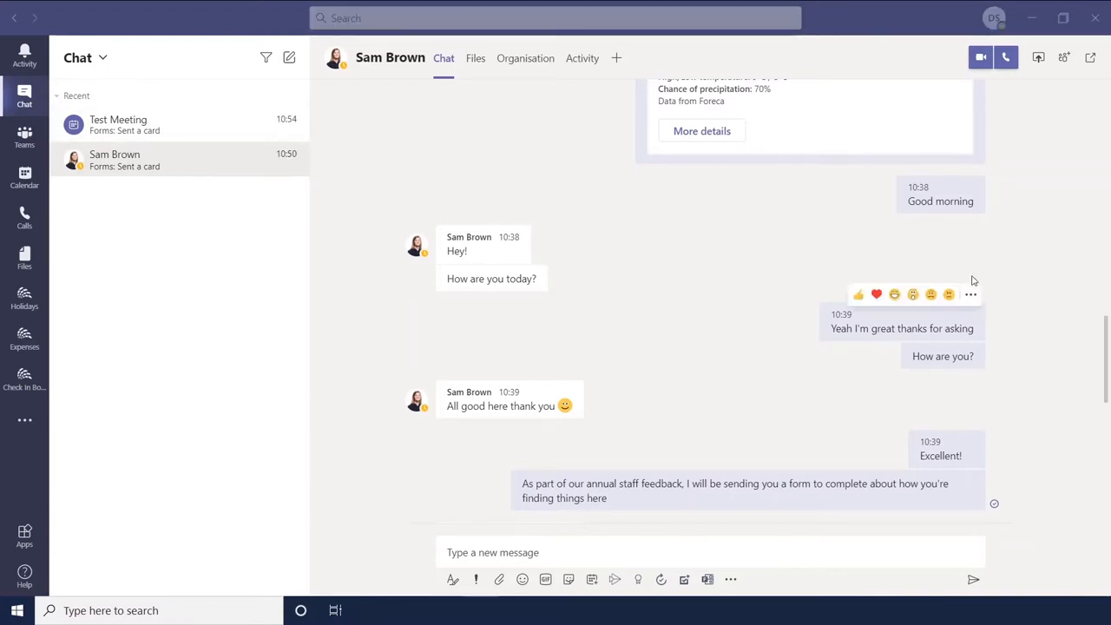
mouse_move(972, 282)
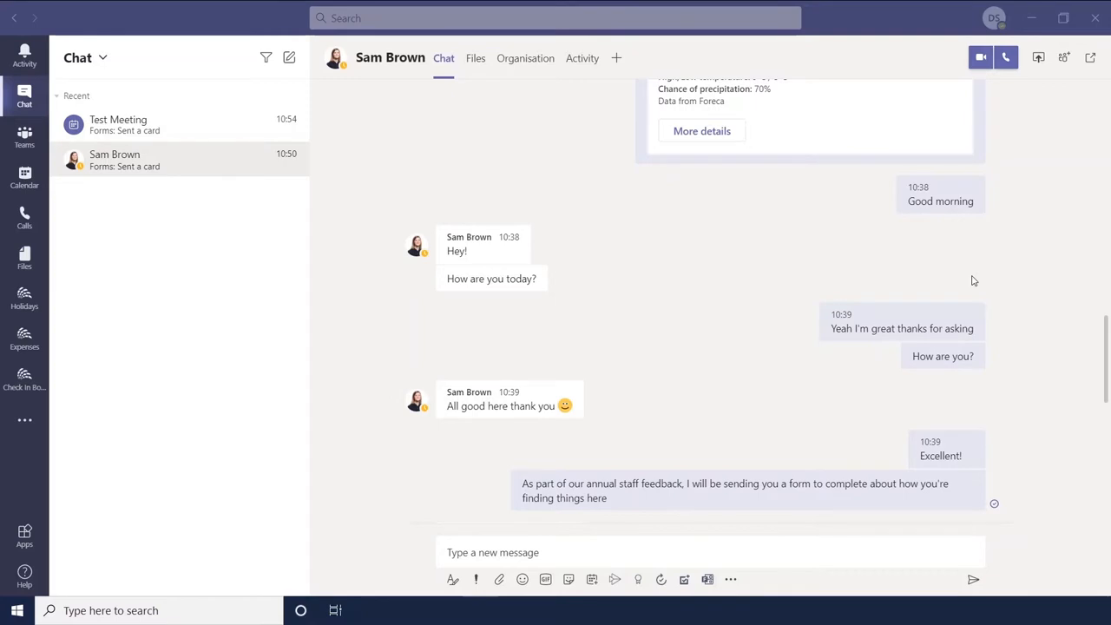
Start a blank new chat with Ctrl+N, then switch to the Activity feed showing the approved Cloud Icon request
key(ctrl+,)
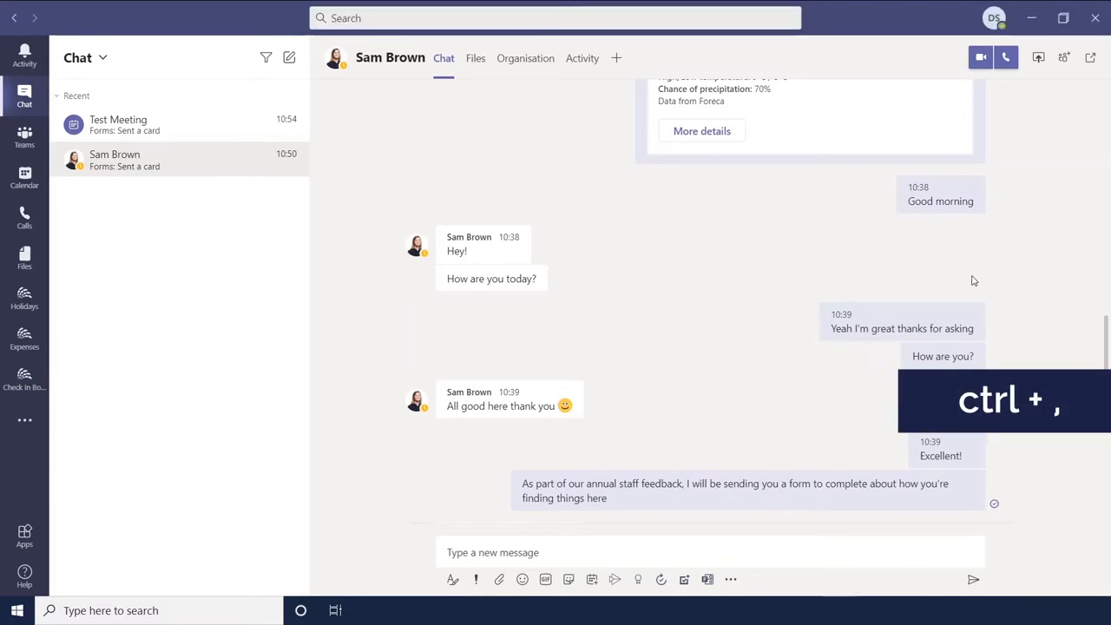
key(ctrl+,)
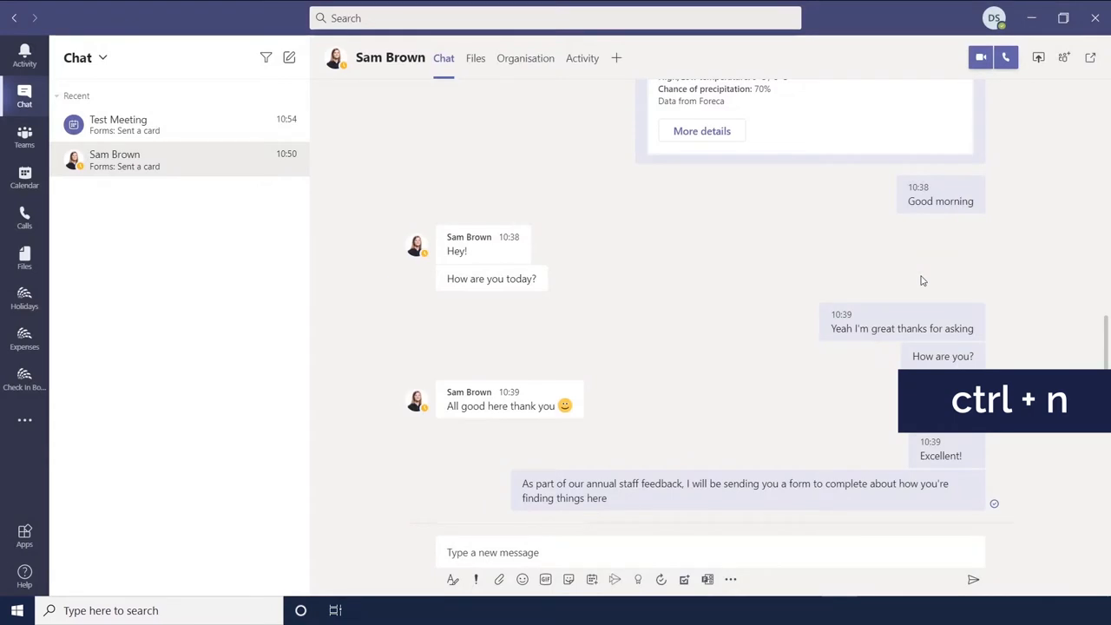
key(ctrl+n)
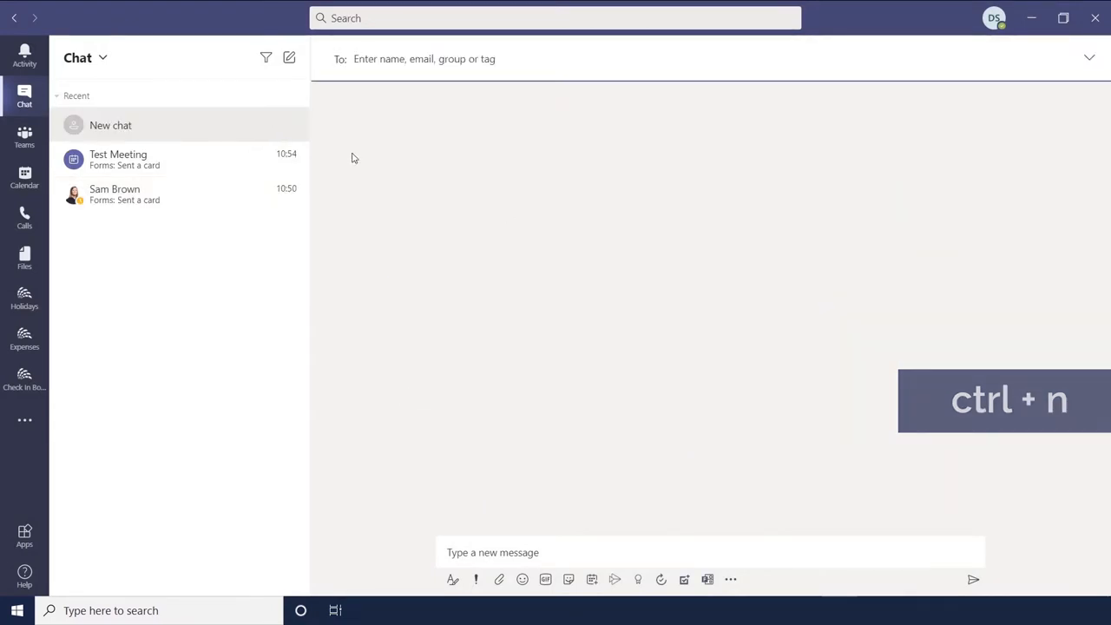
key(ctrl+1)
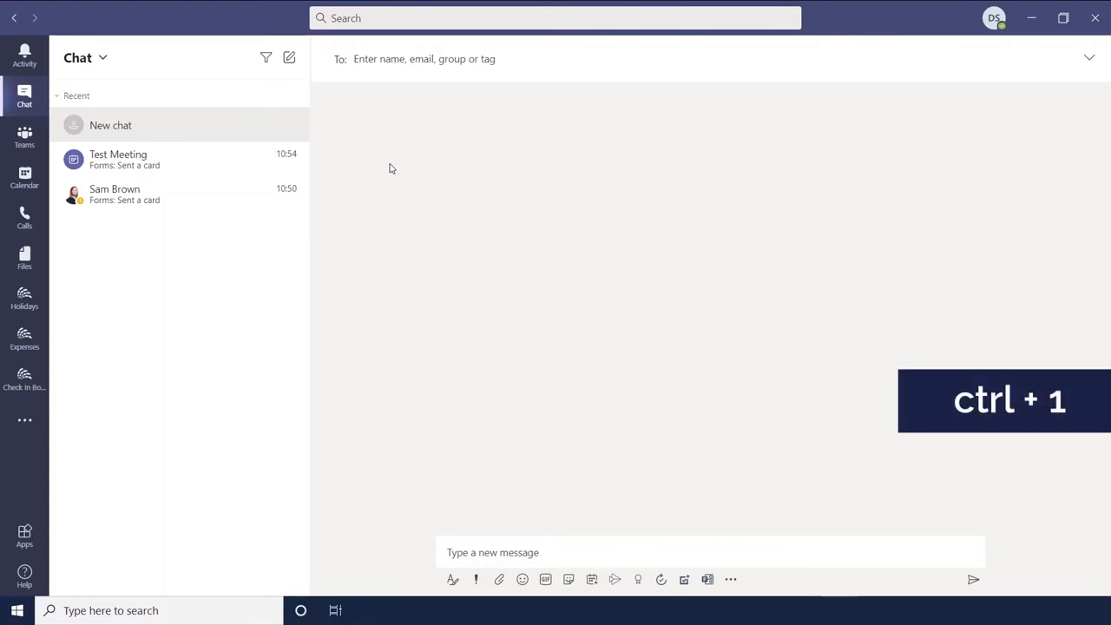
mouse_move(458, 224)
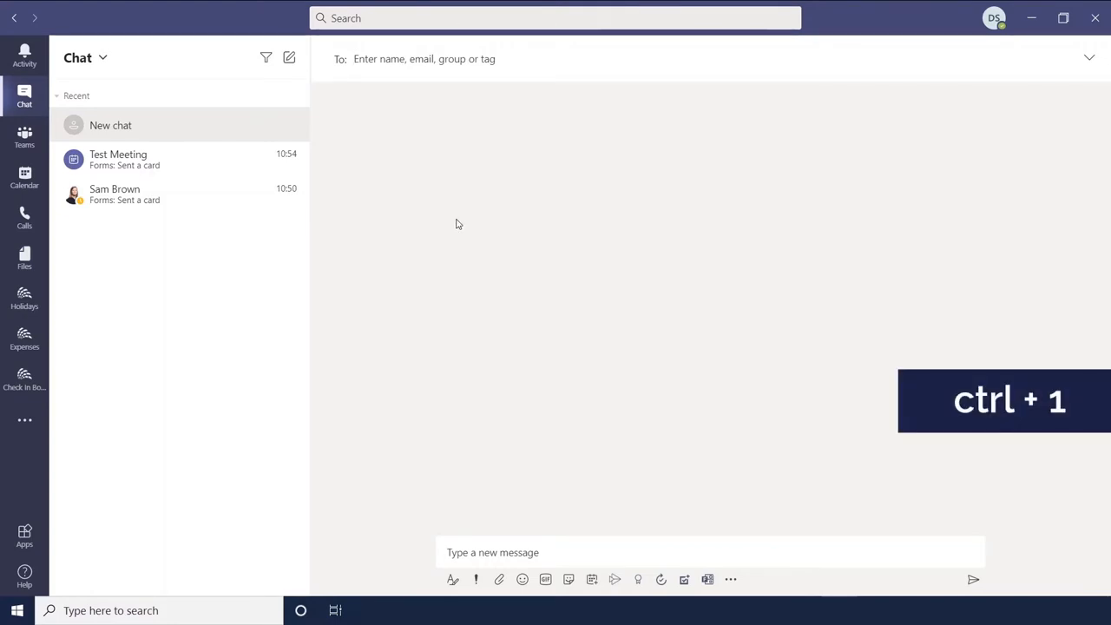
key(ctrl+1)
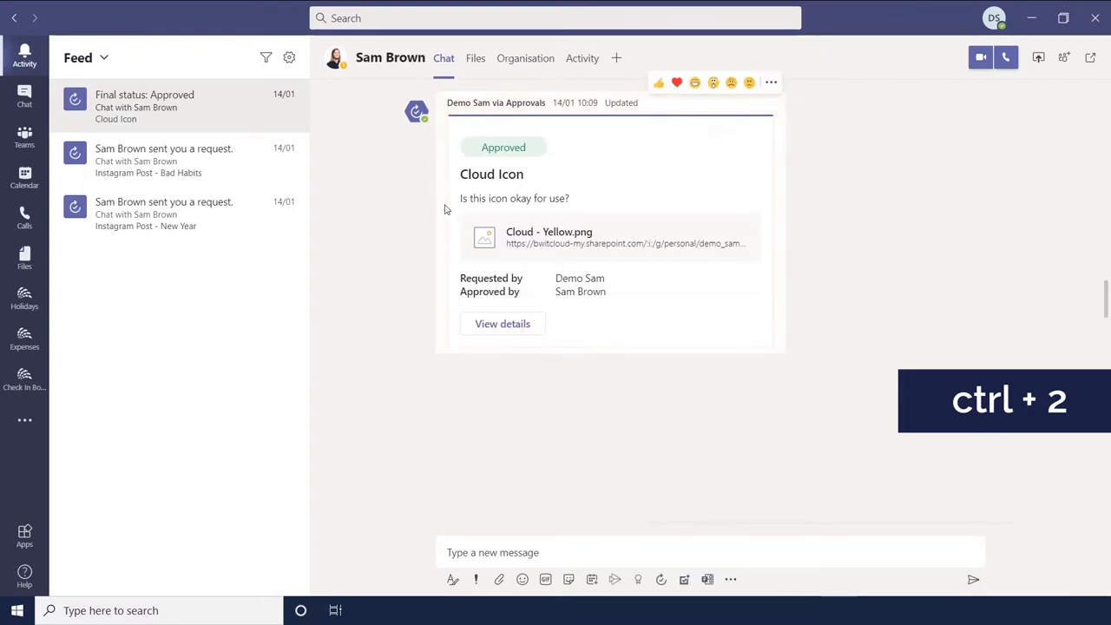
Cycle the app bar through Chat, Teams, Calendar and Calls, ending on the Files list of recent documents
key(ctrl+3)
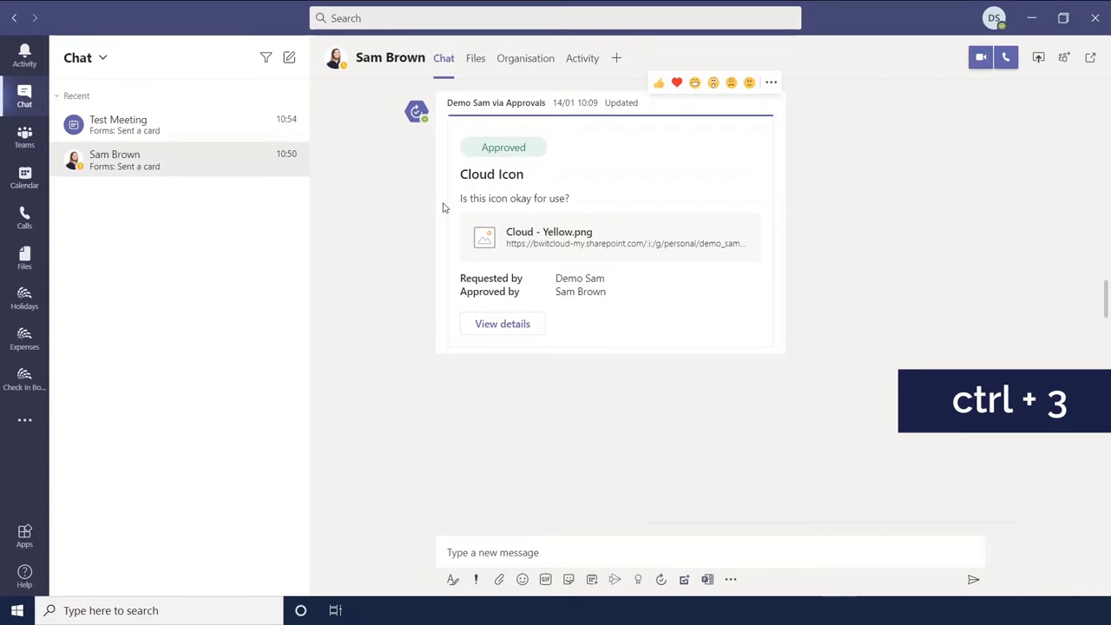
key(ctrl+4)
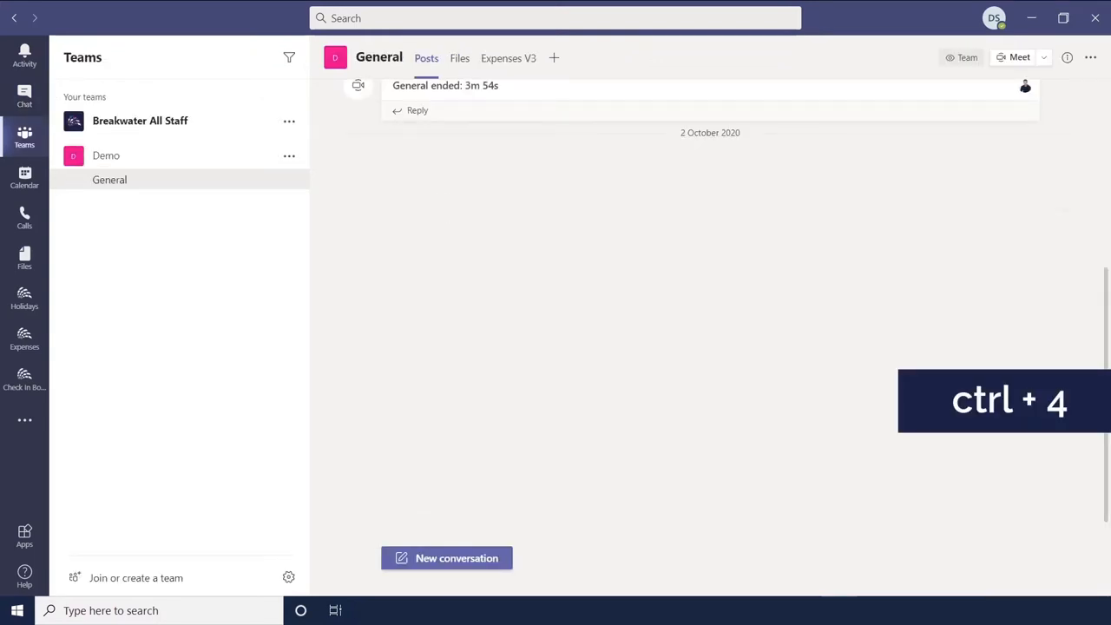
key(ctrl+4)
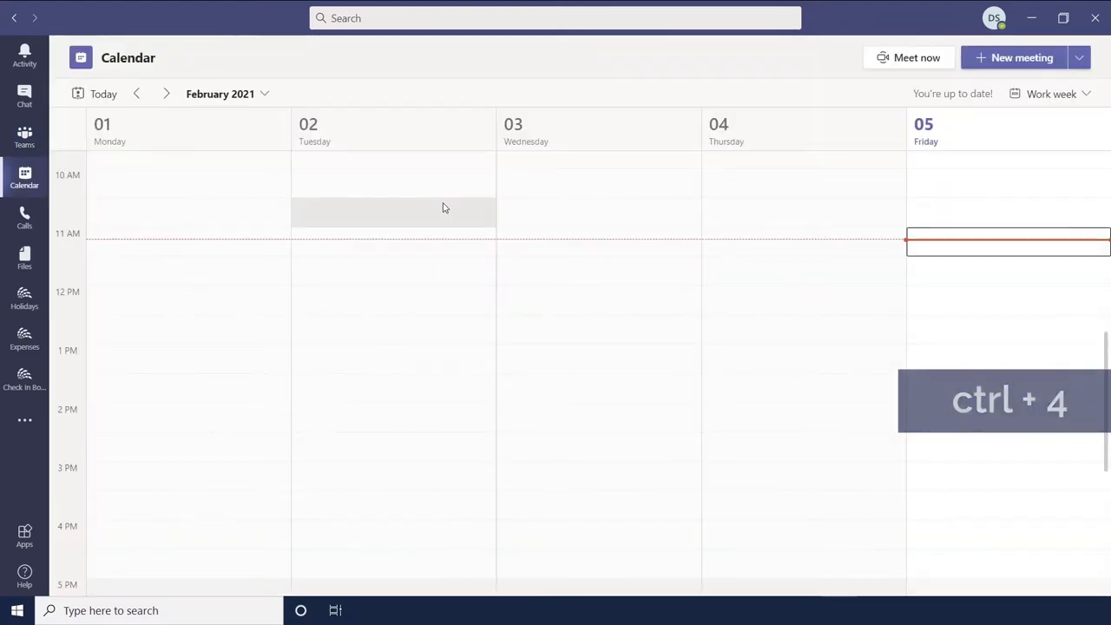
key(ctrl+5)
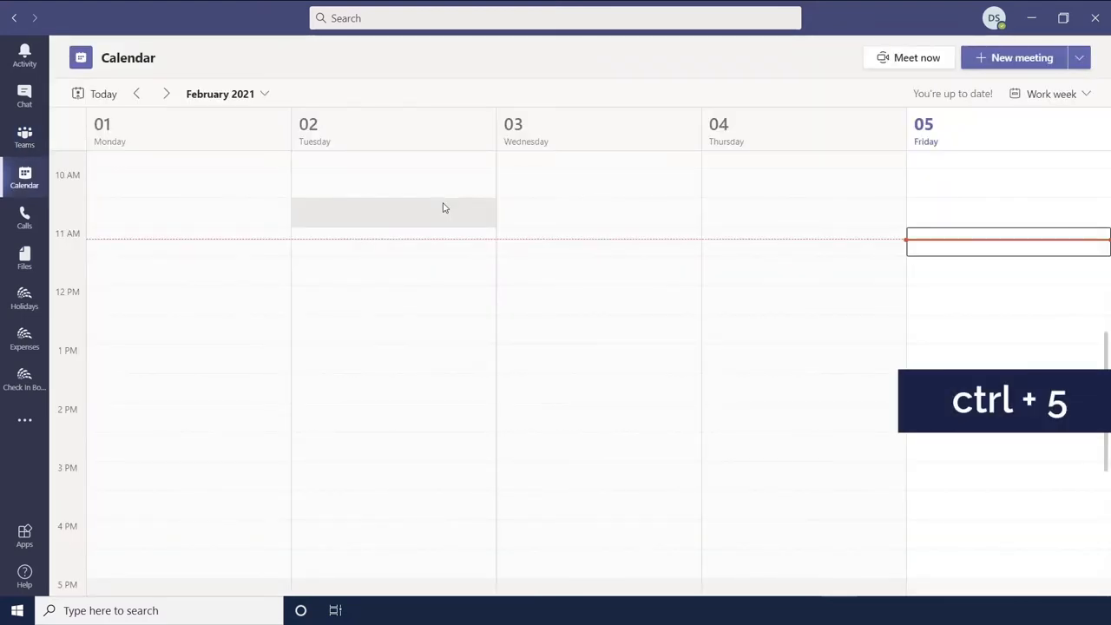
key(ctrl+5)
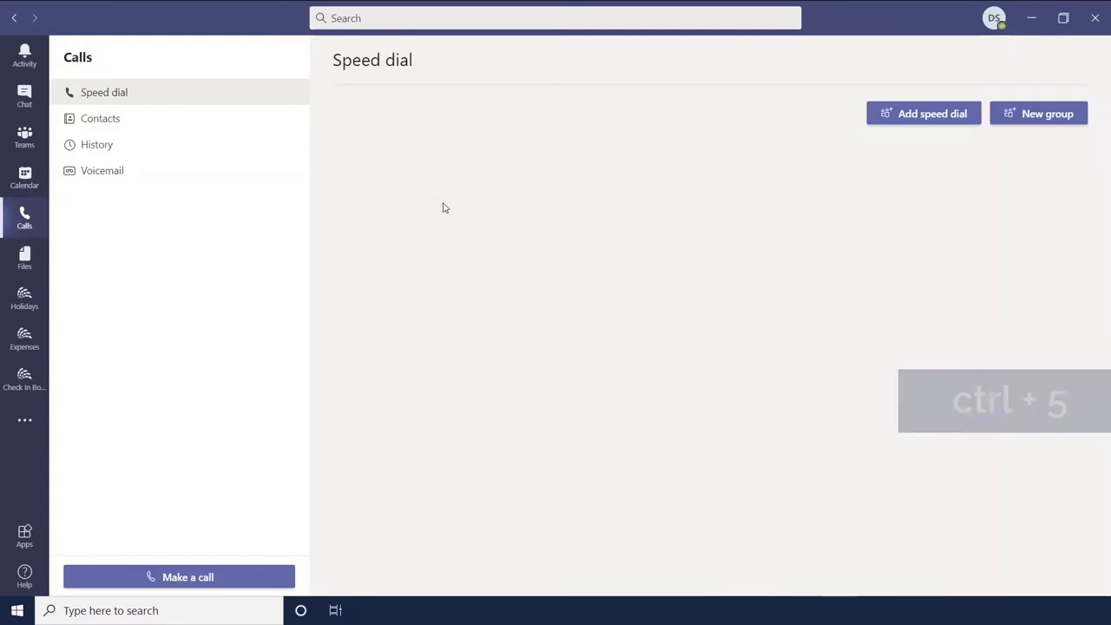
key(ctrl+6)
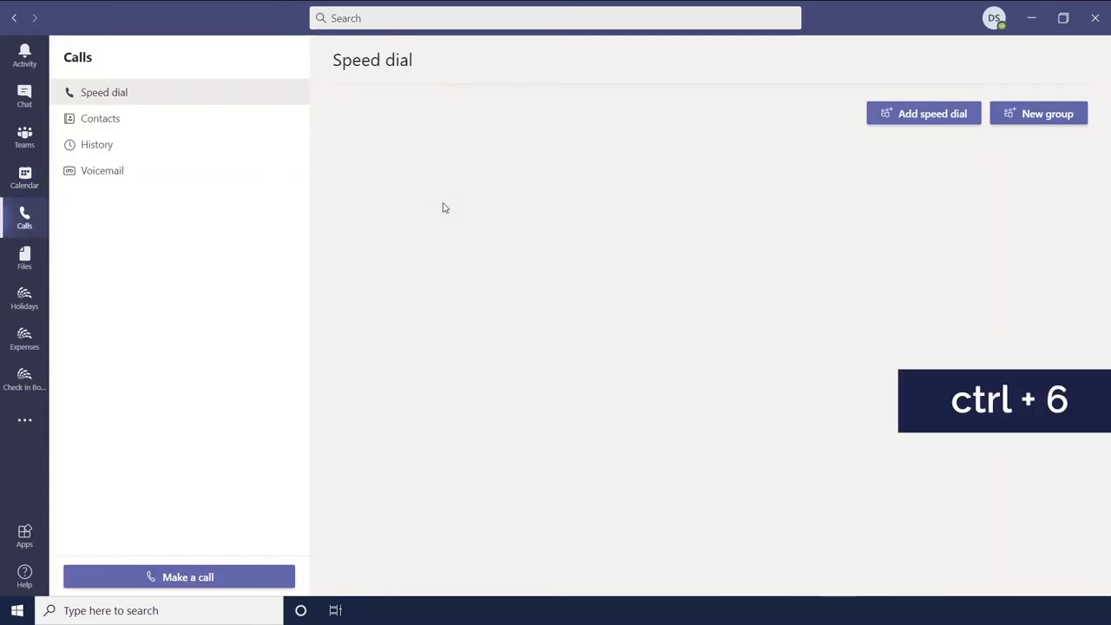
key(ctrl+6)
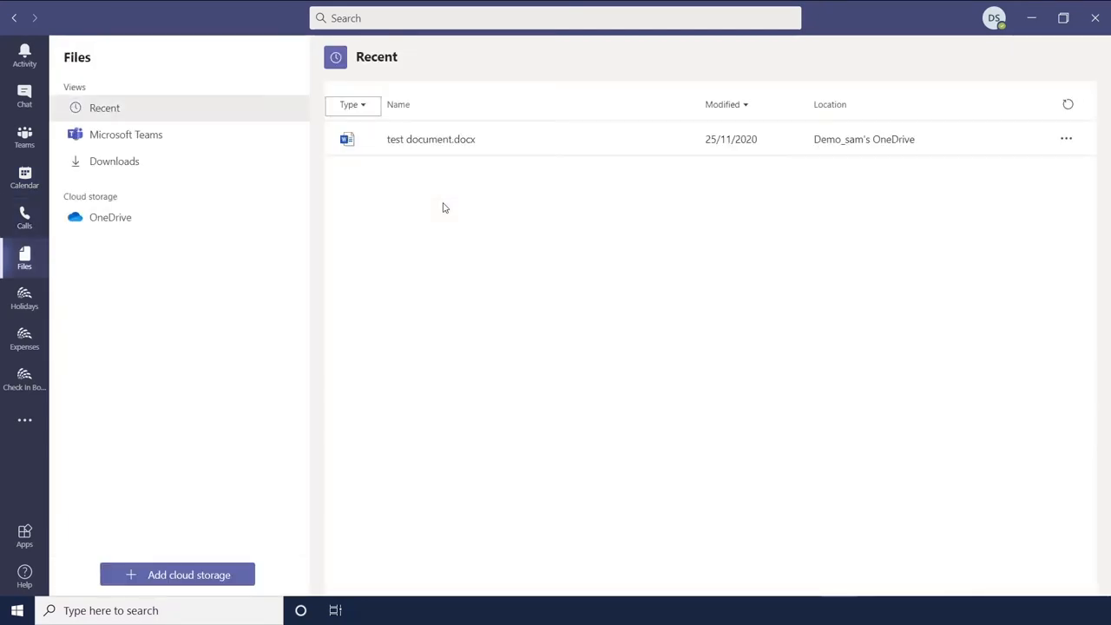
mouse_move(429, 218)
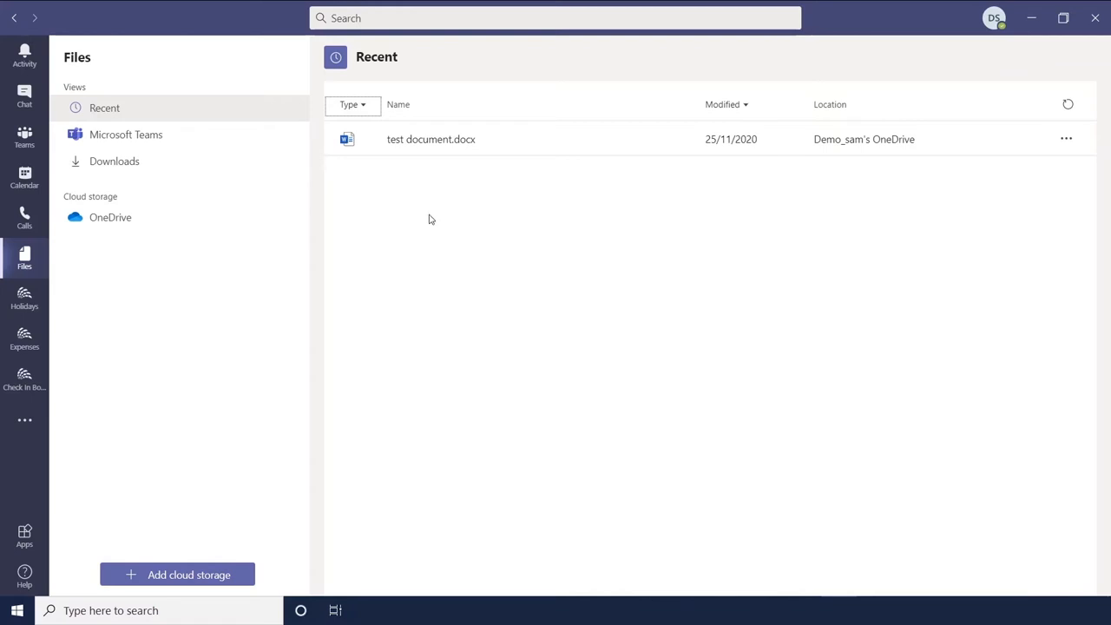
mouse_move(337, 232)
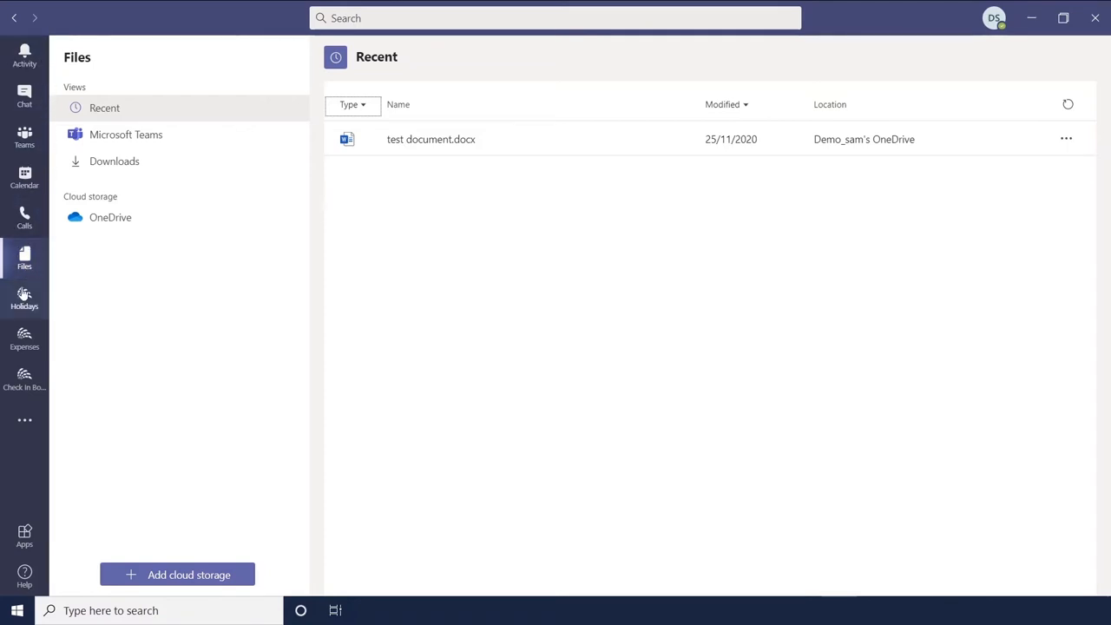
mouse_move(33, 368)
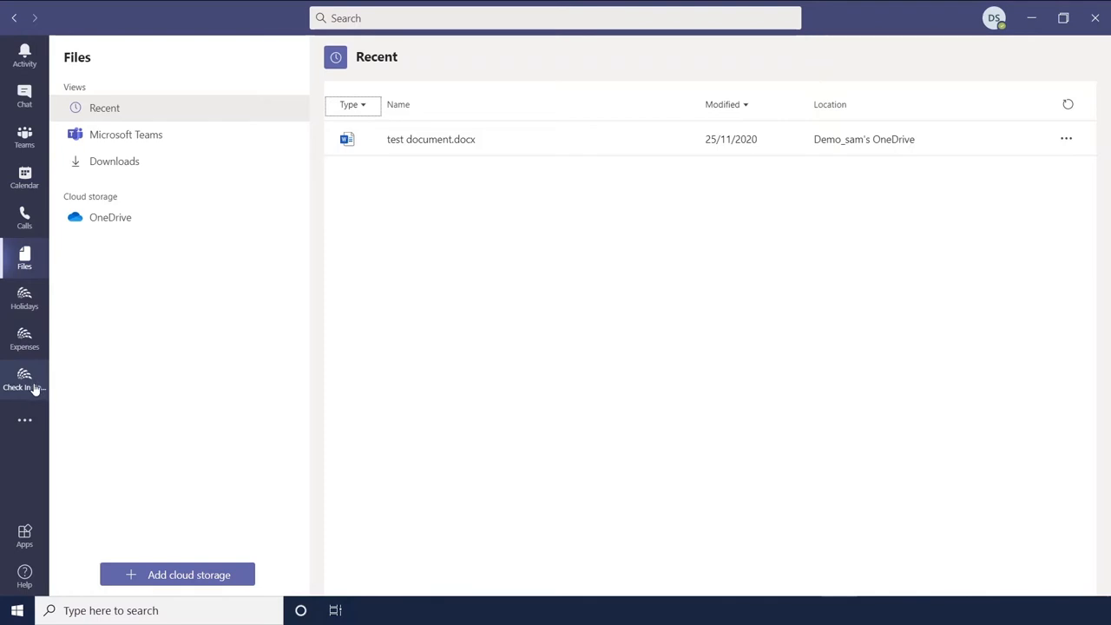
mouse_move(132, 383)
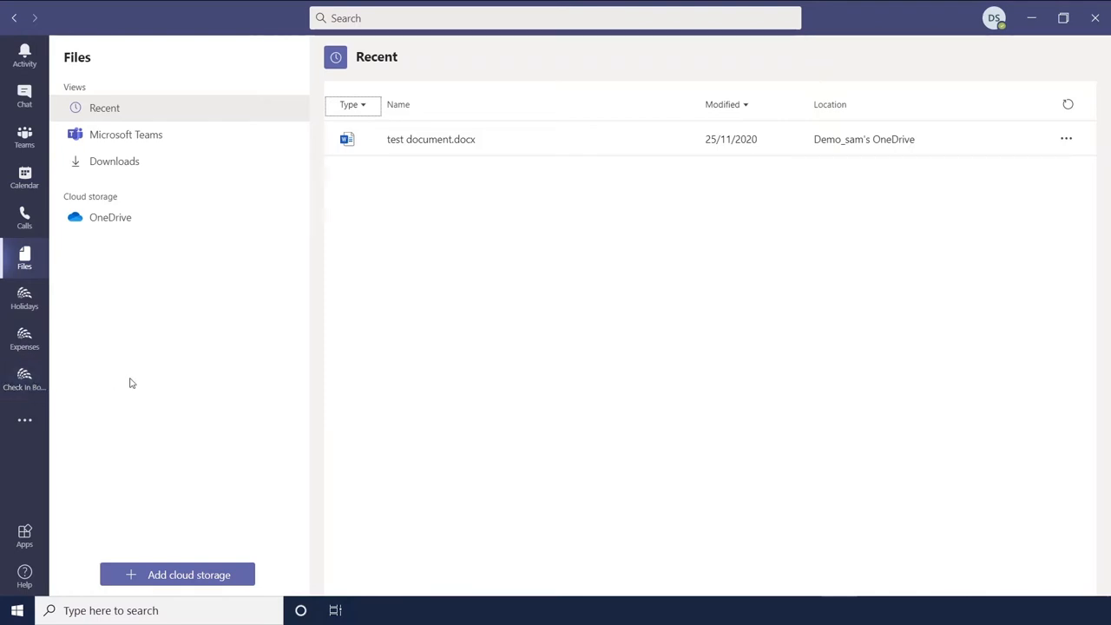
click(25, 378)
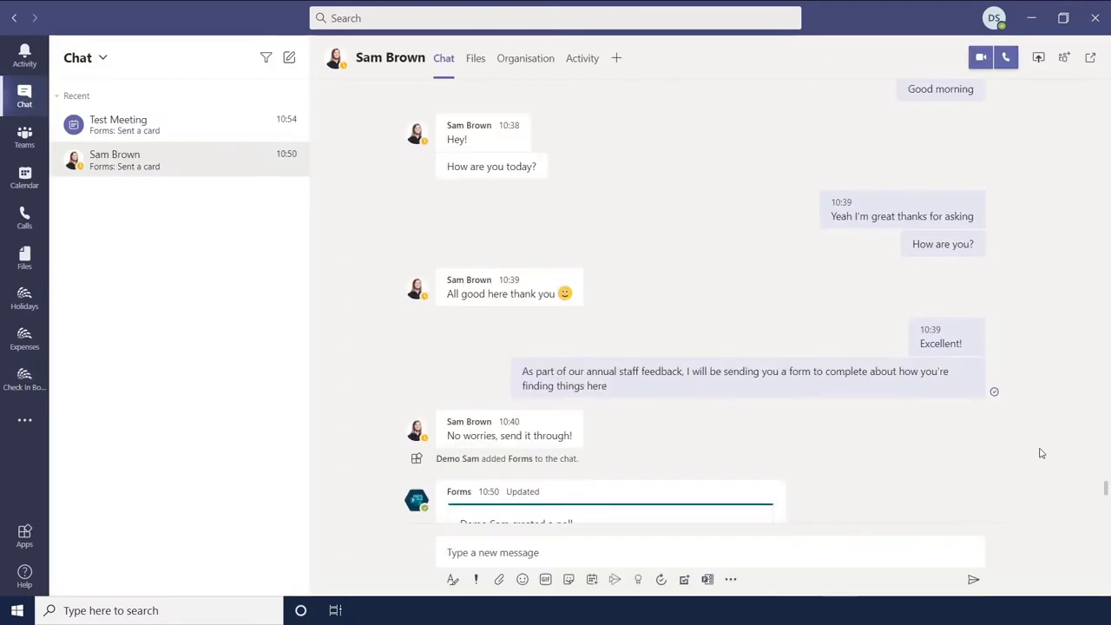
Activate find-in-conversation in the Sam Brown chat, ready for a search word
key(ctrl+f)
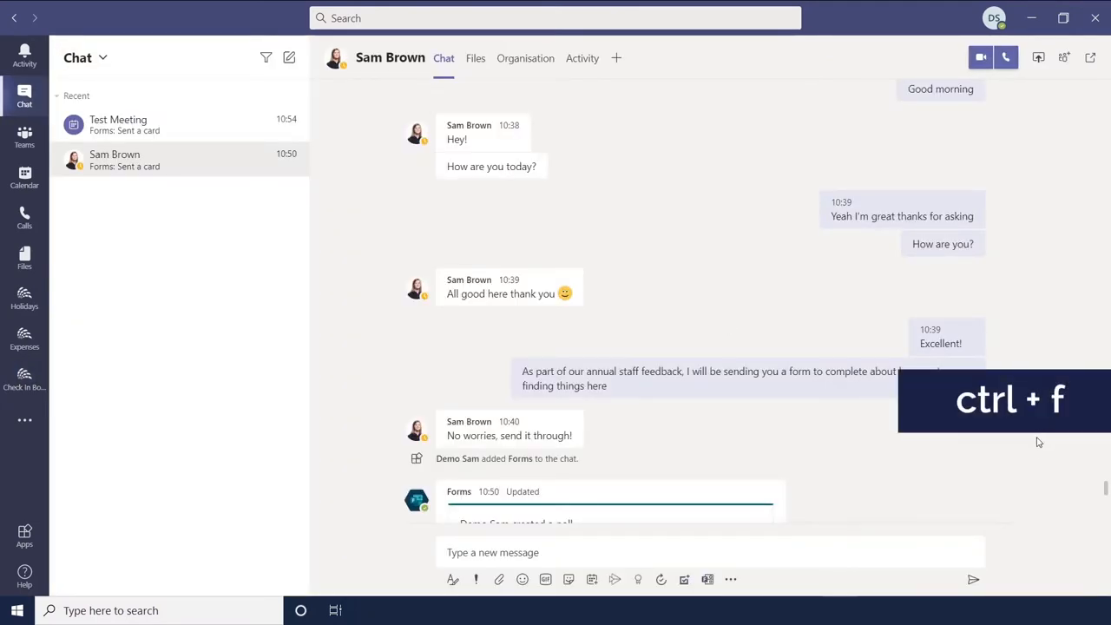
key(ctrl+f)
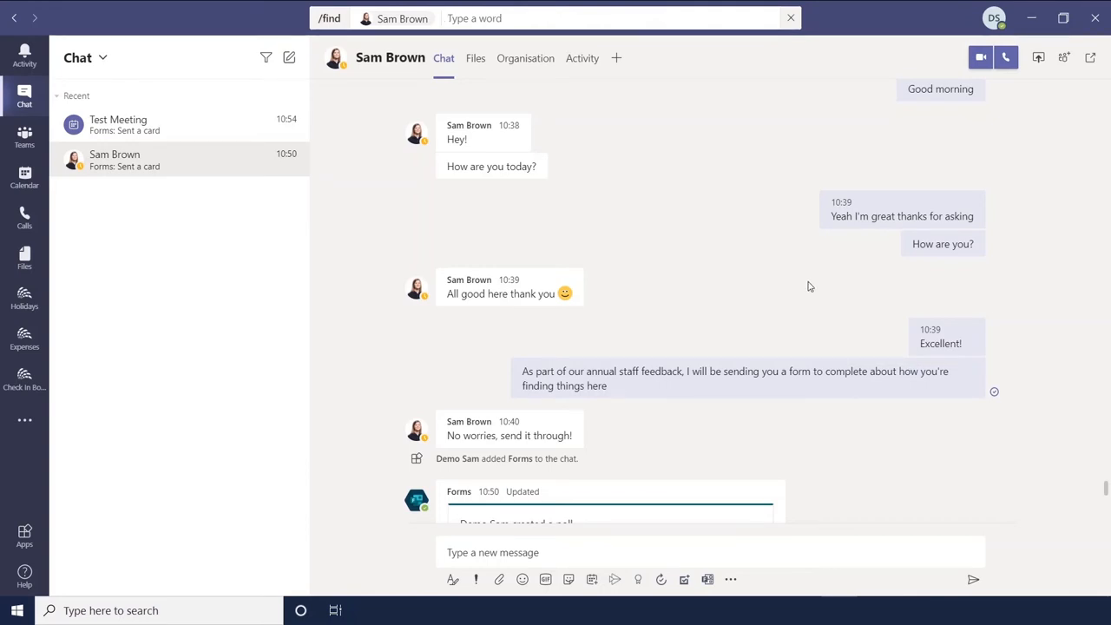
click(709, 552)
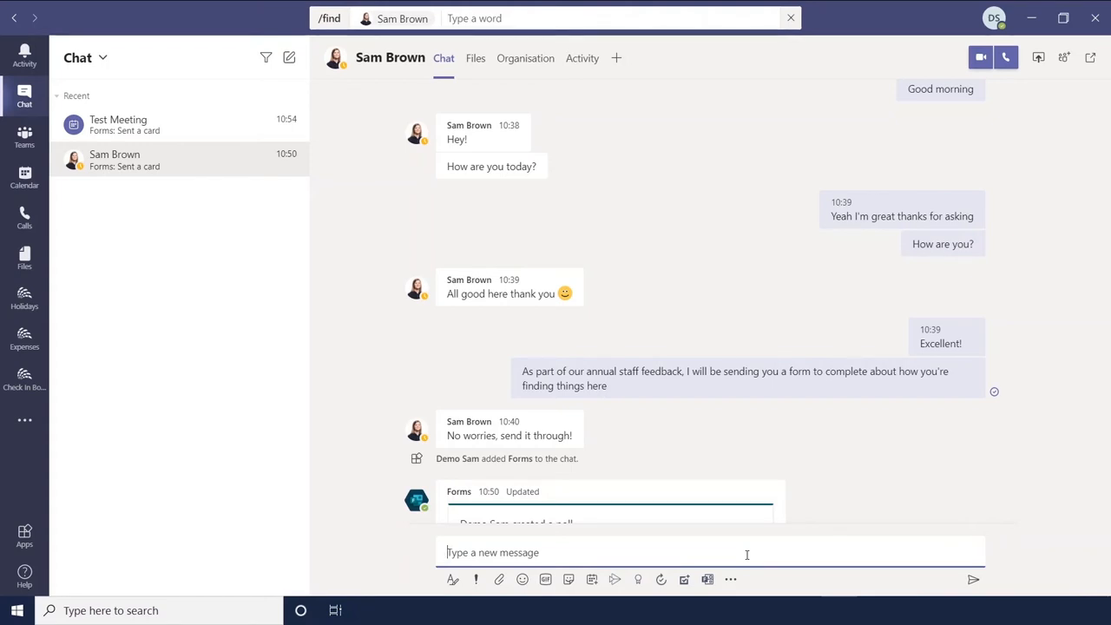
key(ctrl+shift+x)
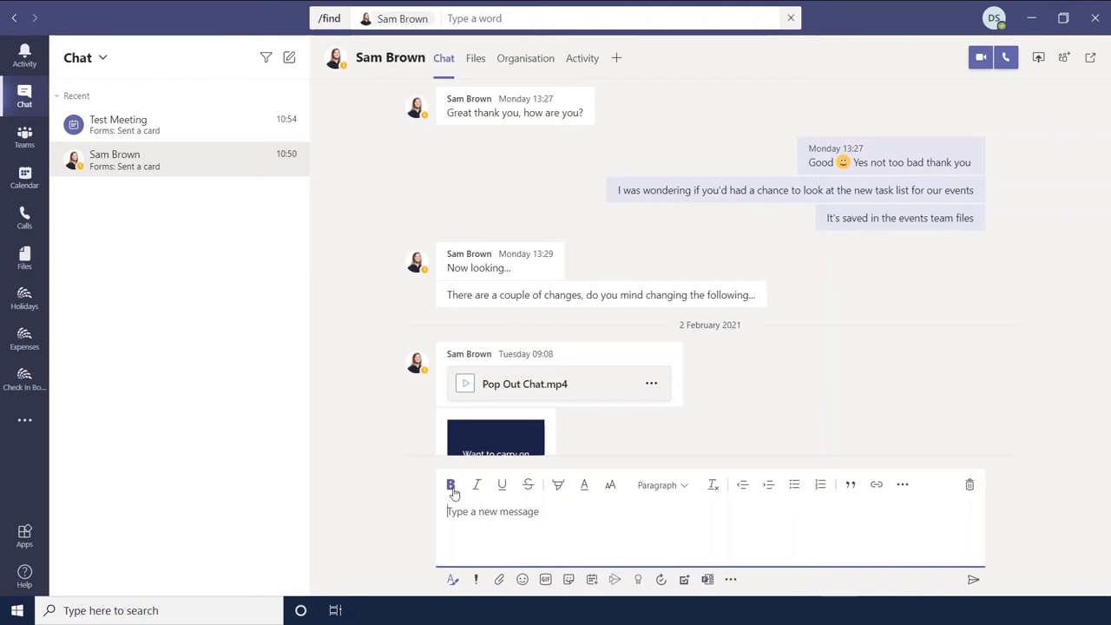
mouse_move(475, 524)
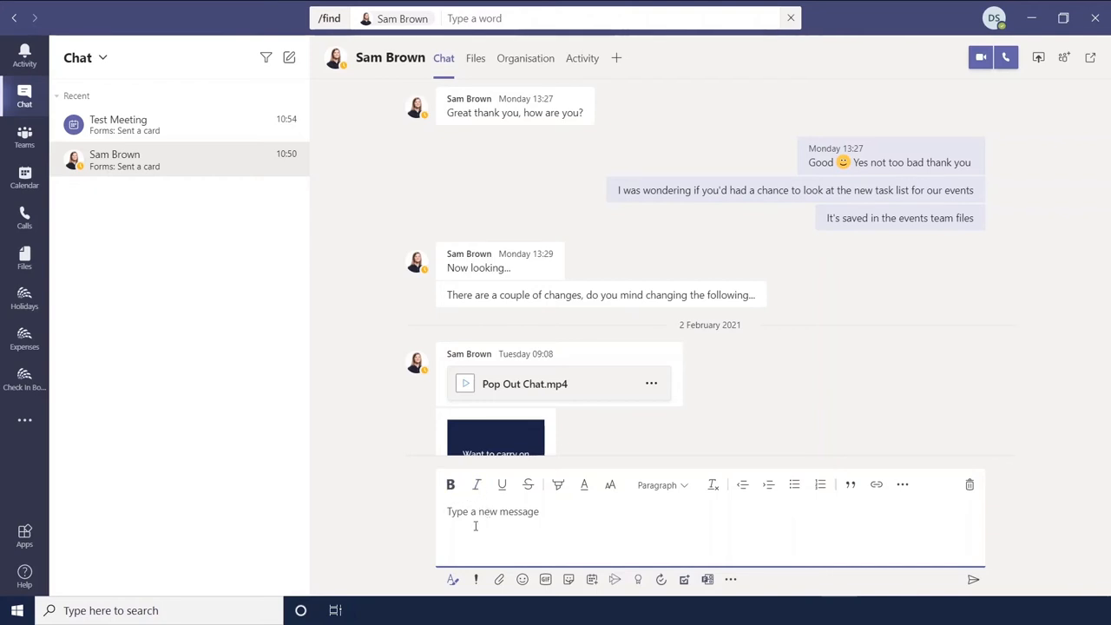
text(hello)
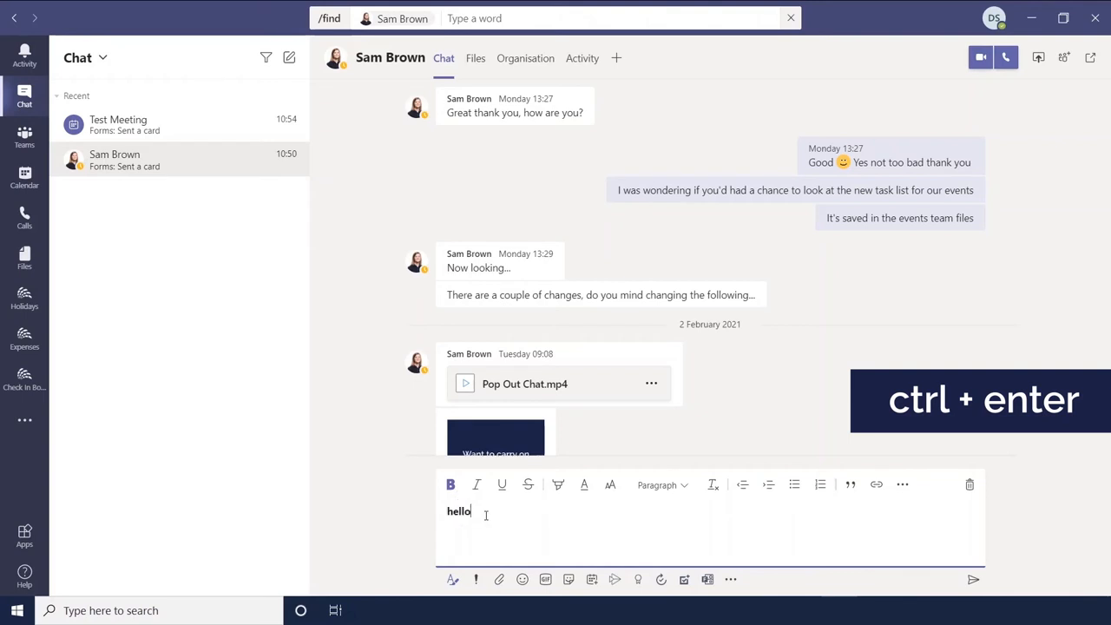
key(ctrl+enter)
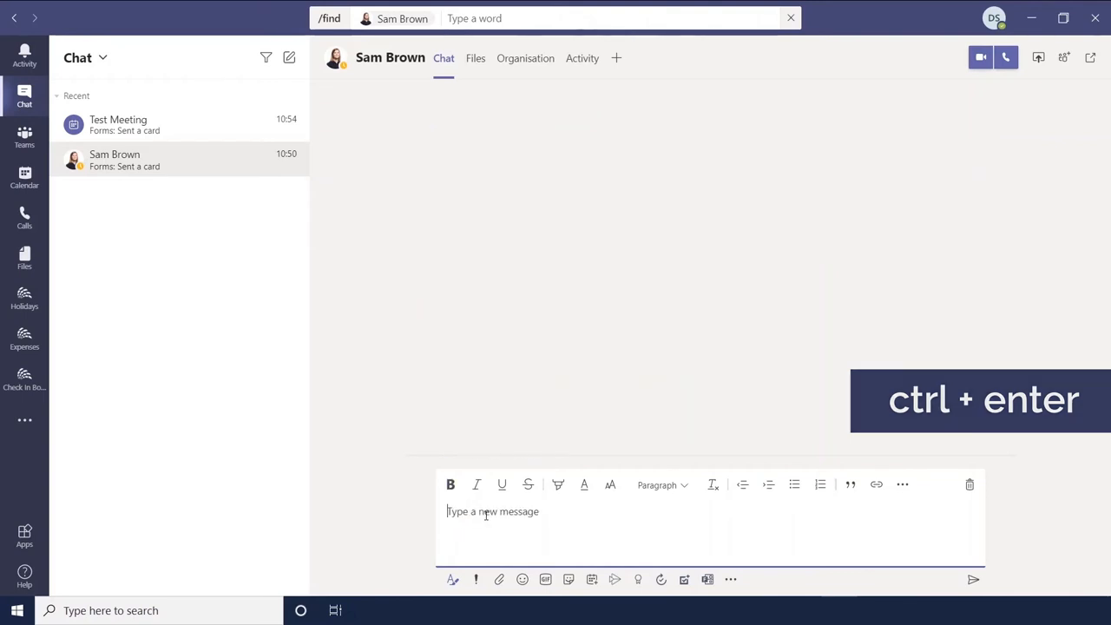
key(ctrl+enter)
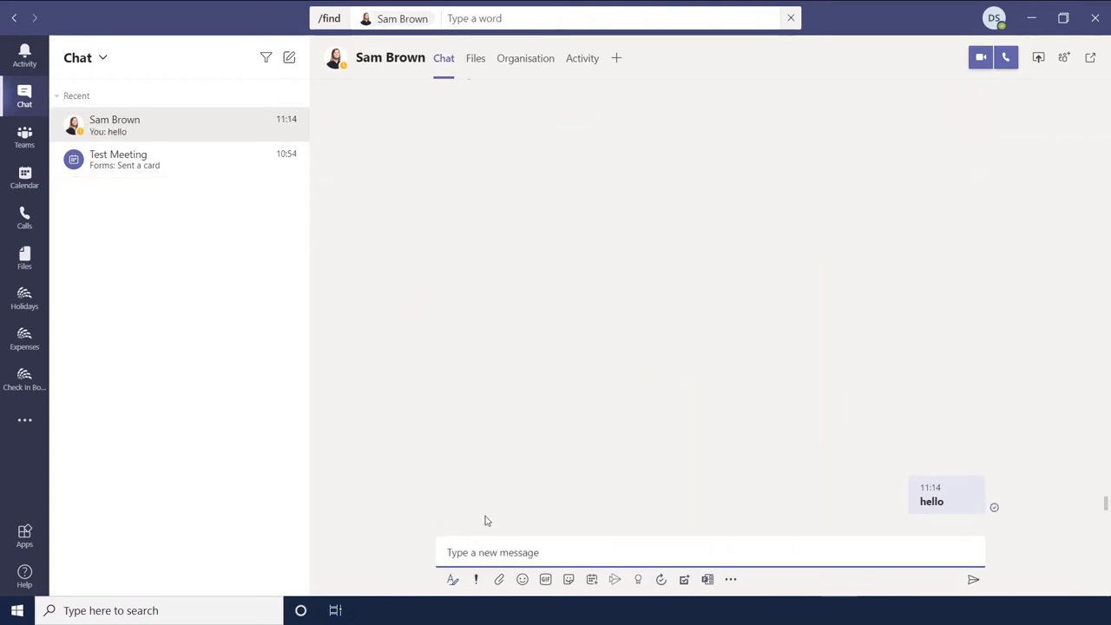
key(shift+enter)
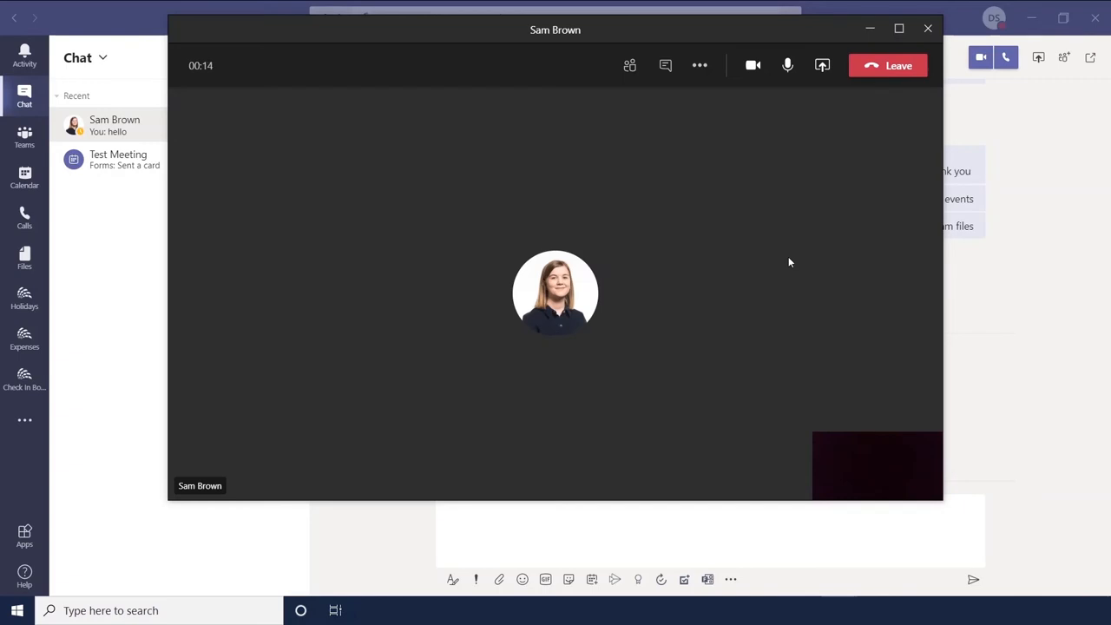
key(ctrl+shift+e)
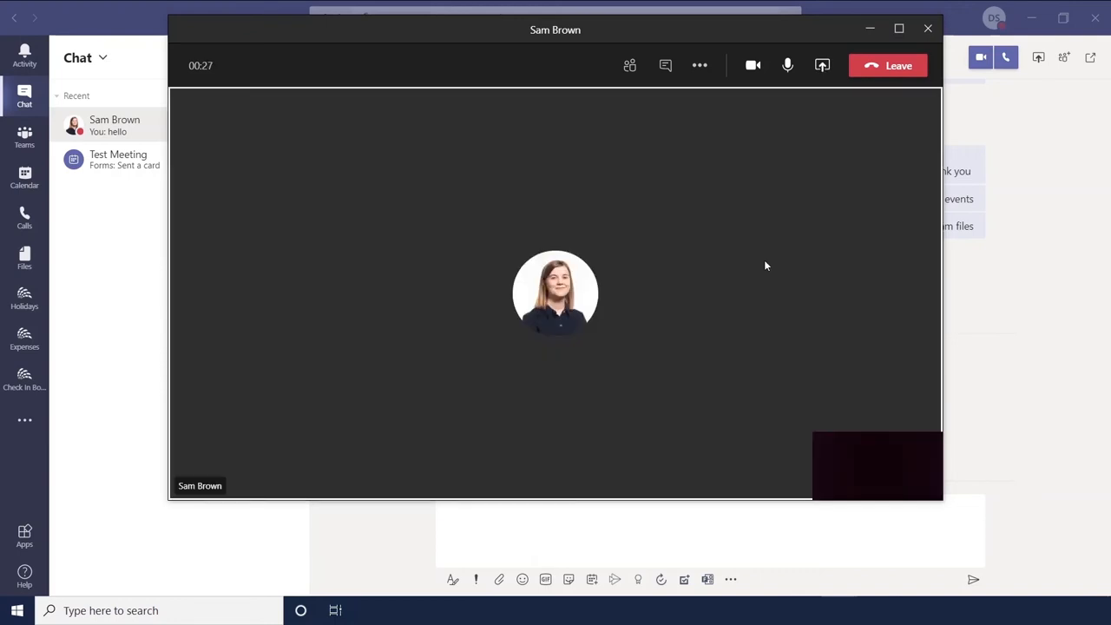
key(ctrl+shift+m)
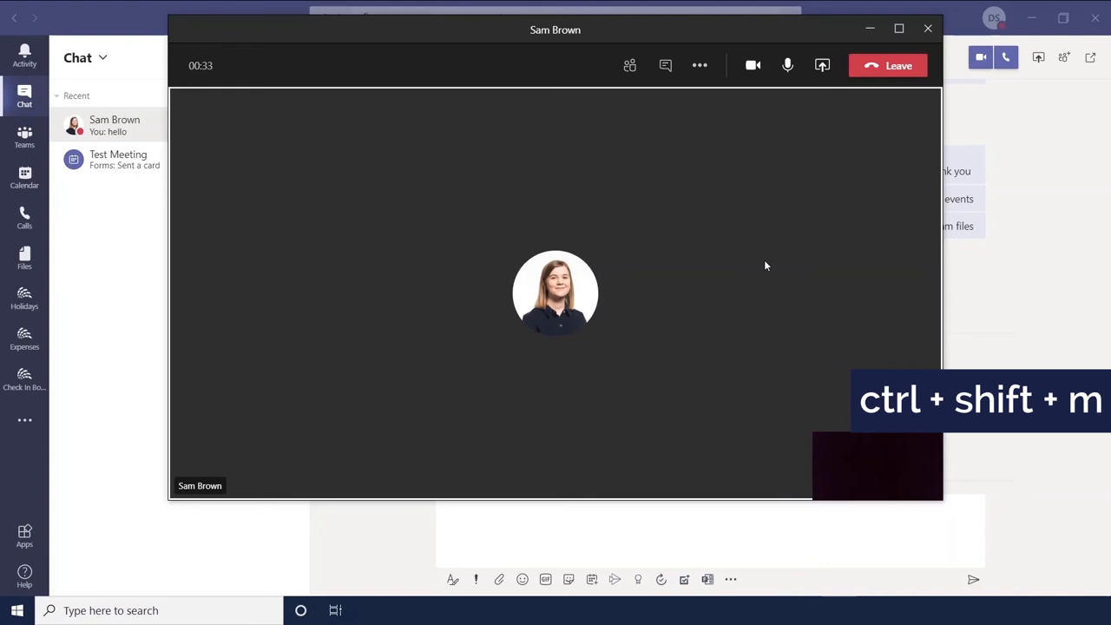
key(ctrl+shift+m)
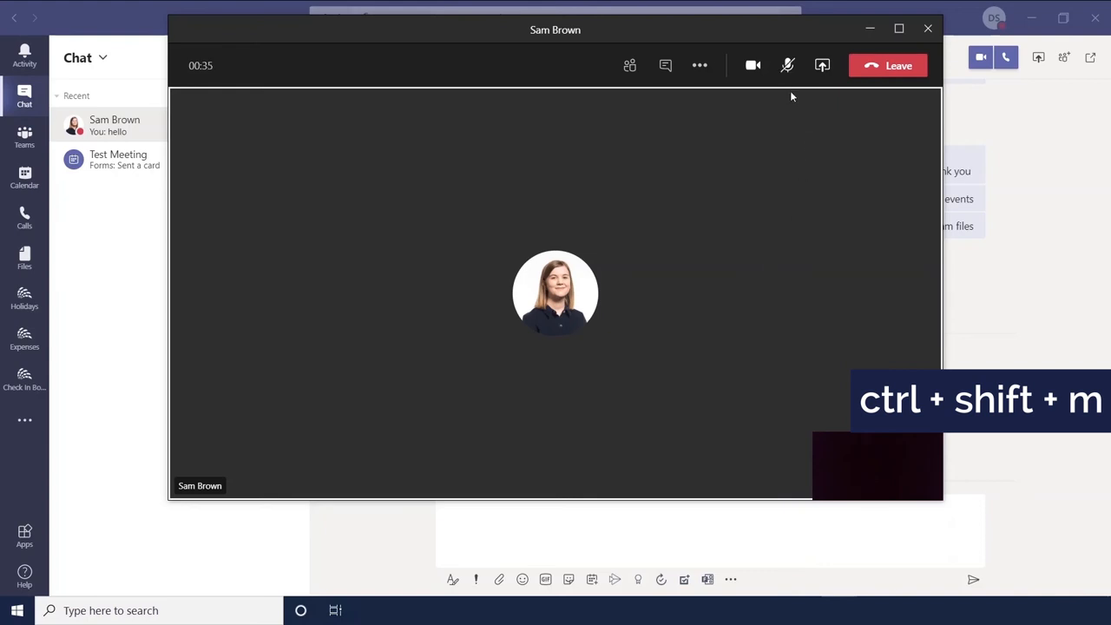
mouse_move(788, 66)
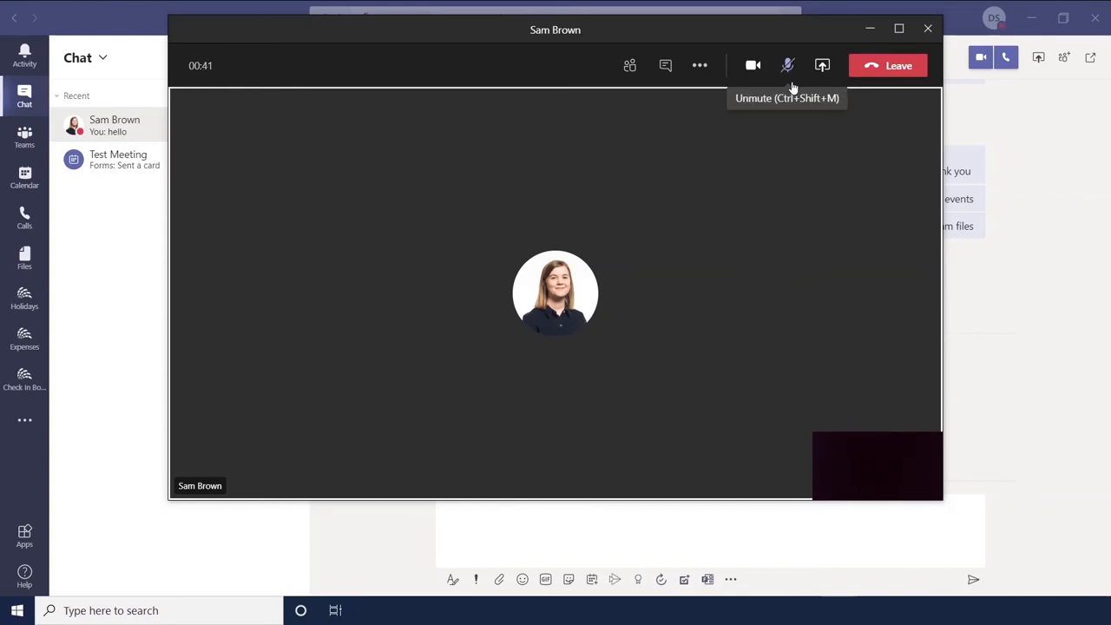
key(ctrl+shift+o)
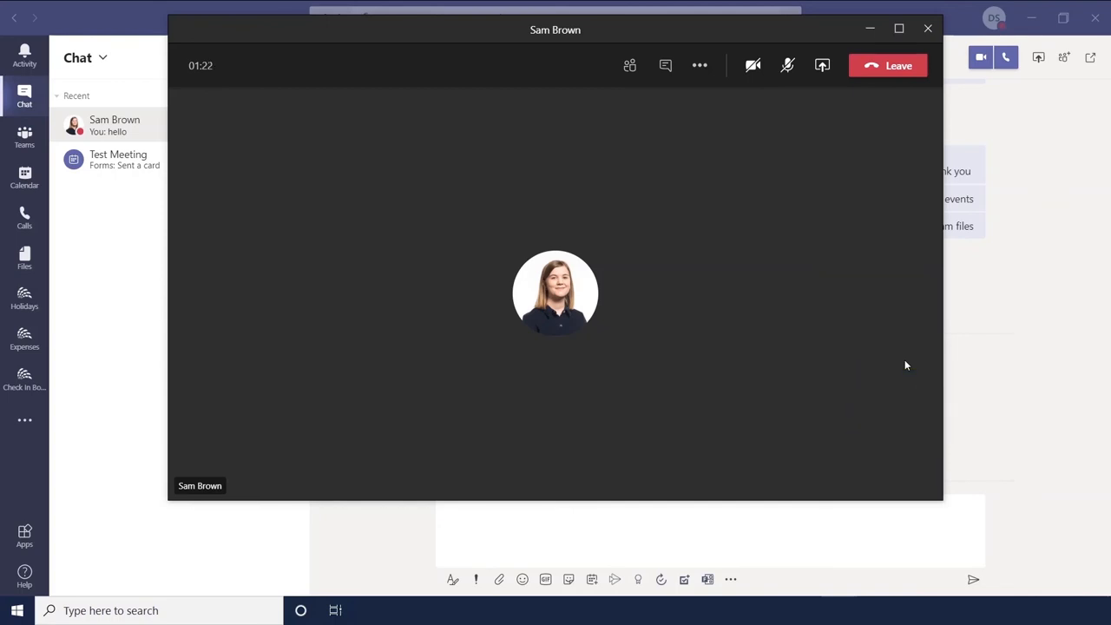
click(753, 66)
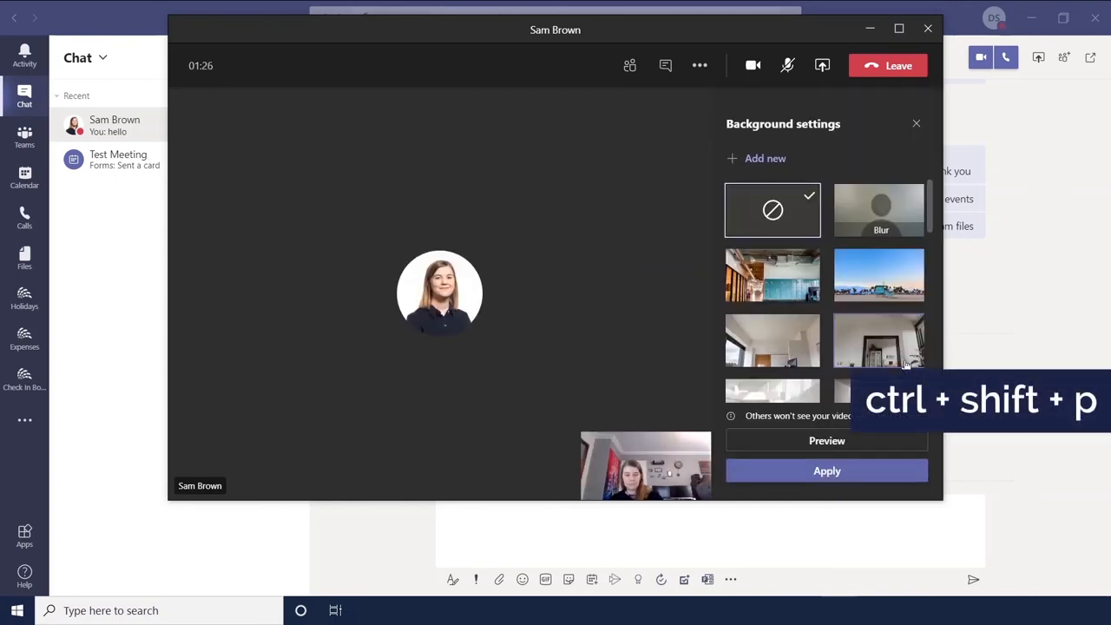
click(878, 210)
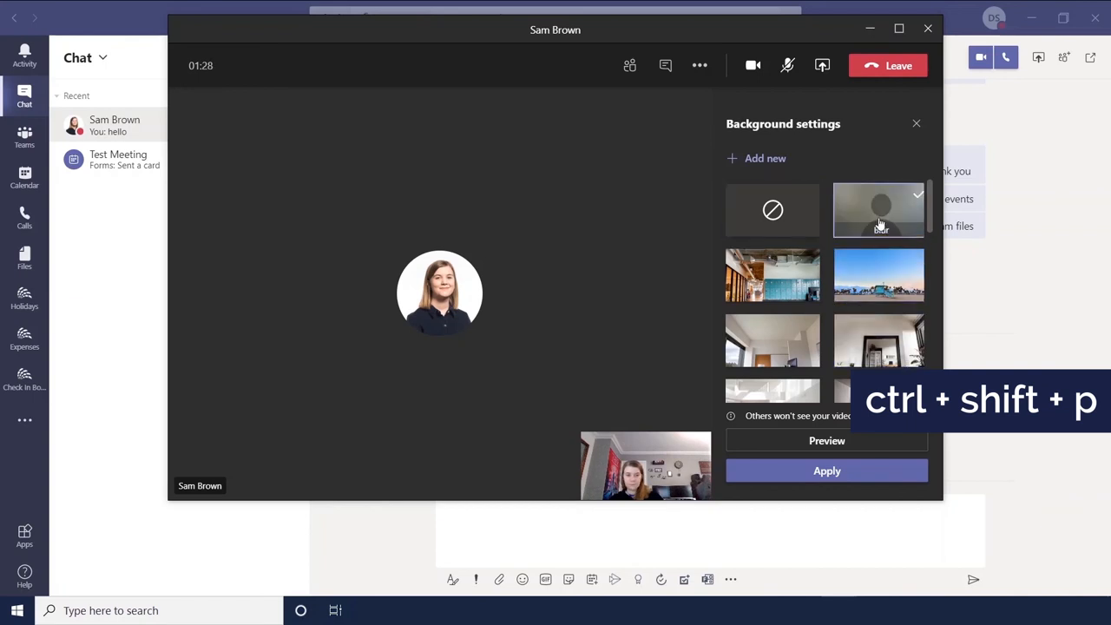
mouse_move(871, 267)
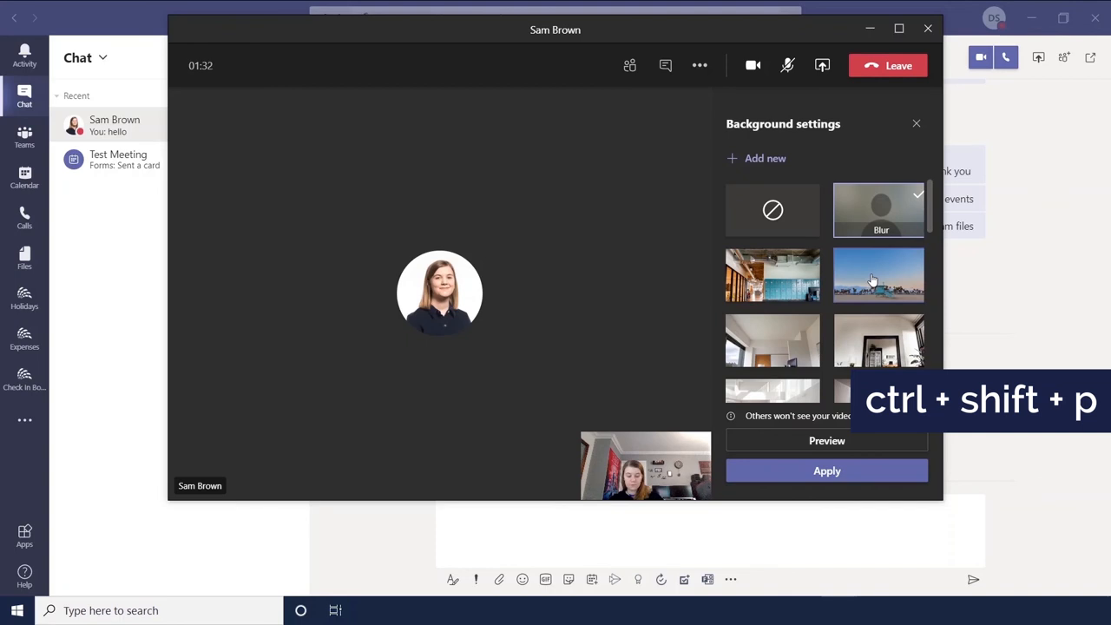
click(771, 274)
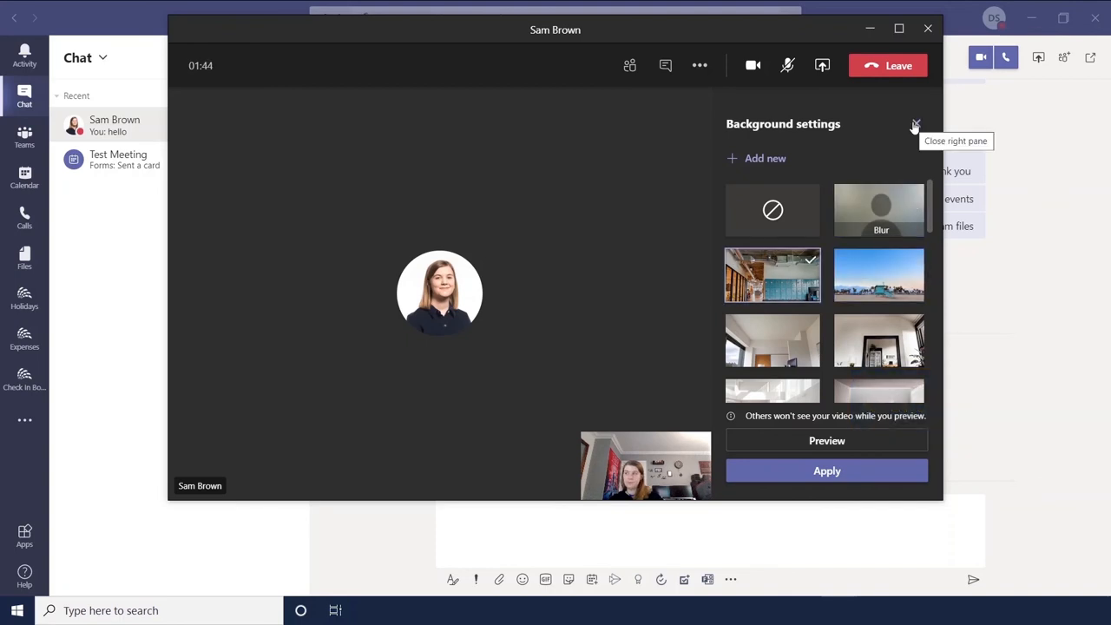
click(913, 123)
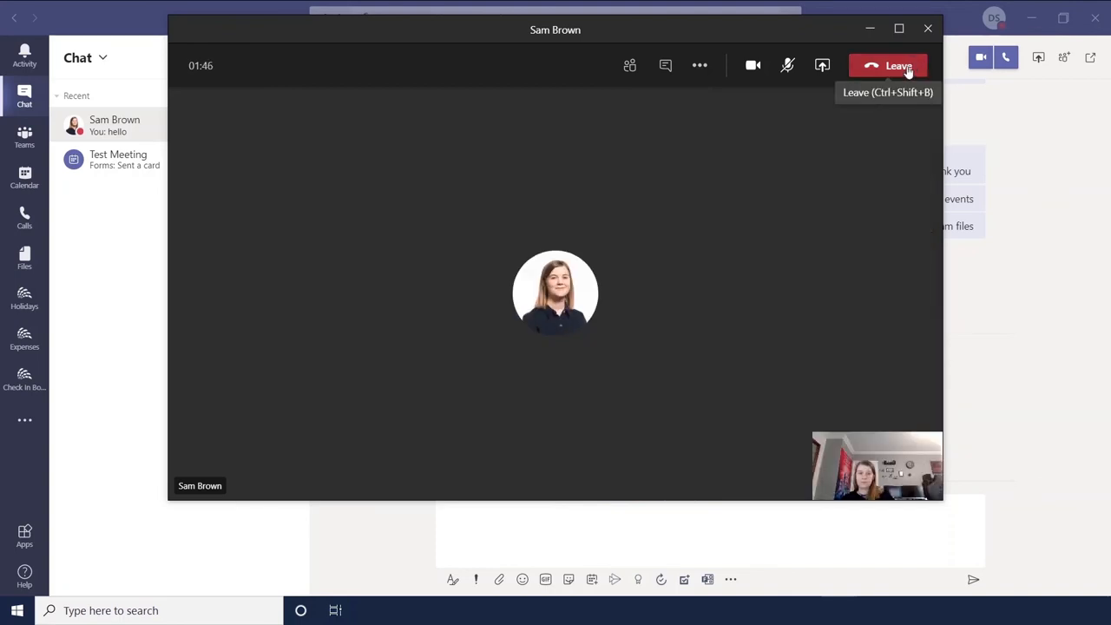
click(887, 66)
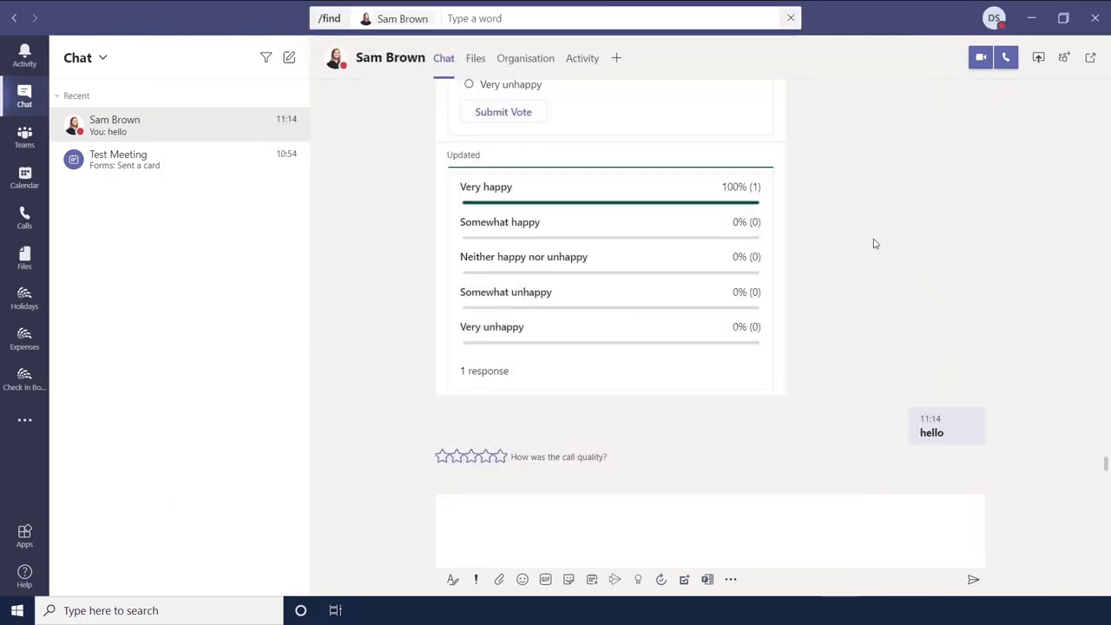
key(ctrl+.)
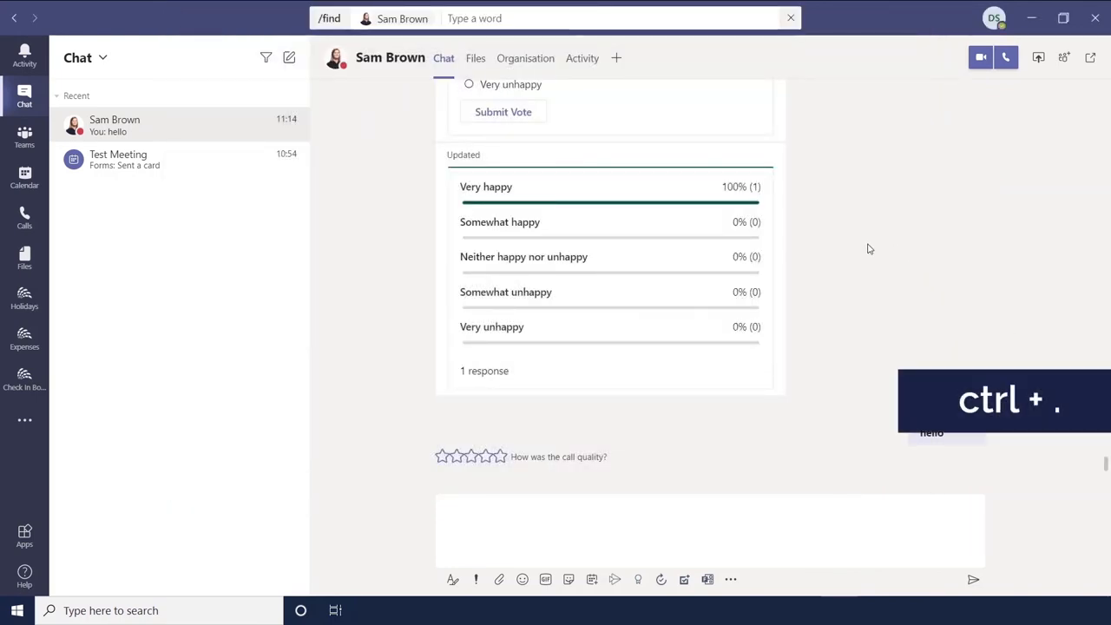
key(ctrl+.)
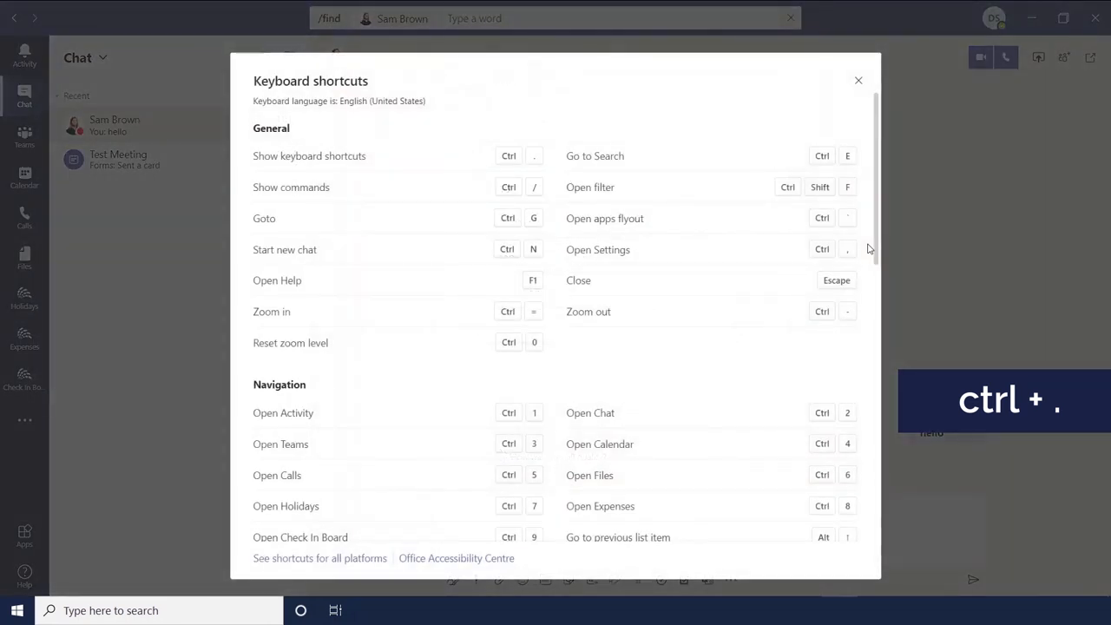